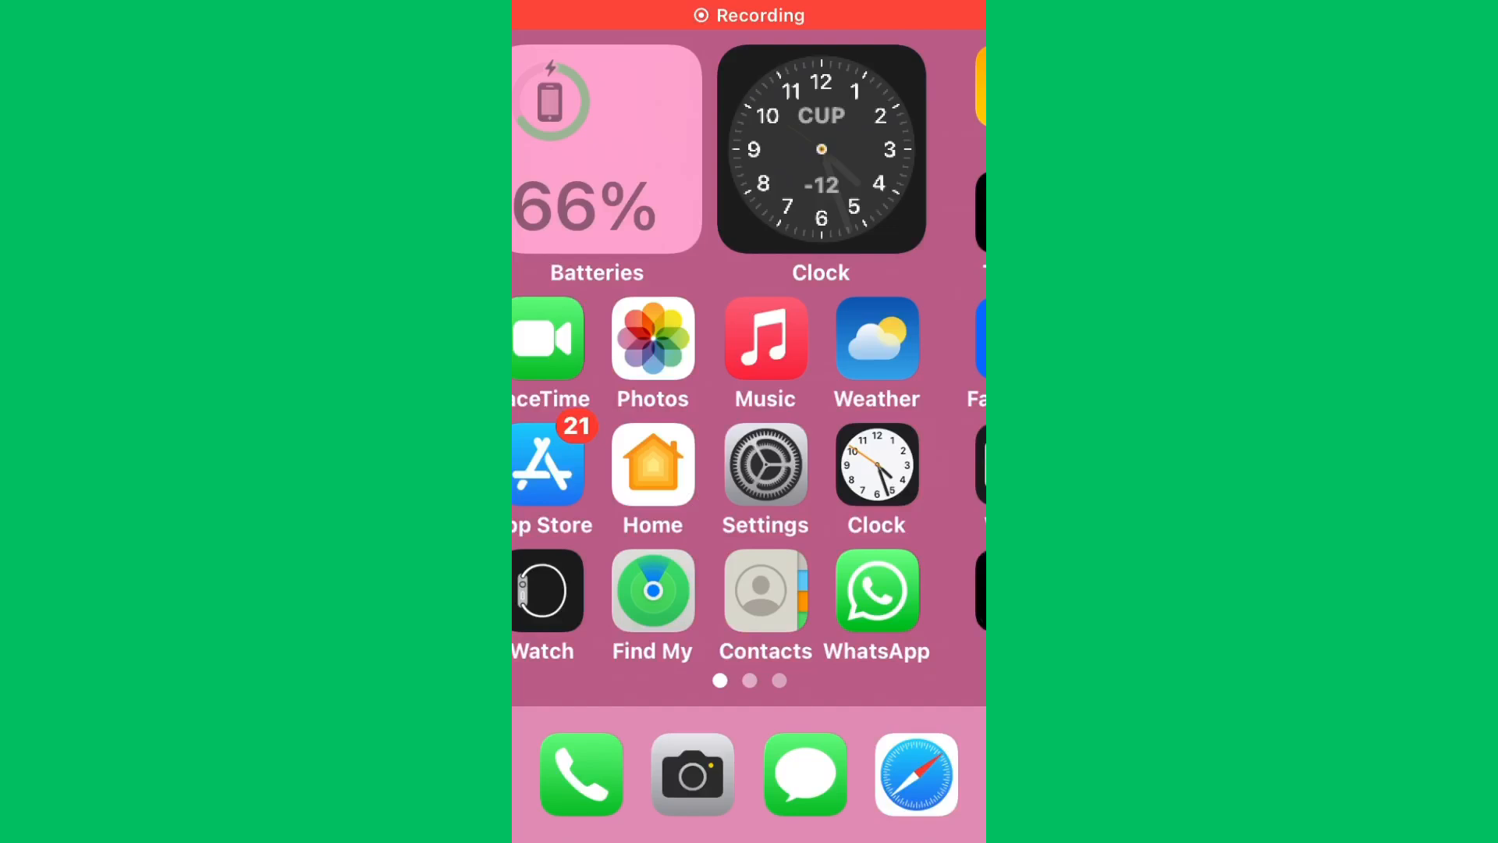
Open the Wi-Fi settings and confirm the phone is connected to FiberNet-bs-102
{"action": "left_click", "coordinate": [765, 464]}
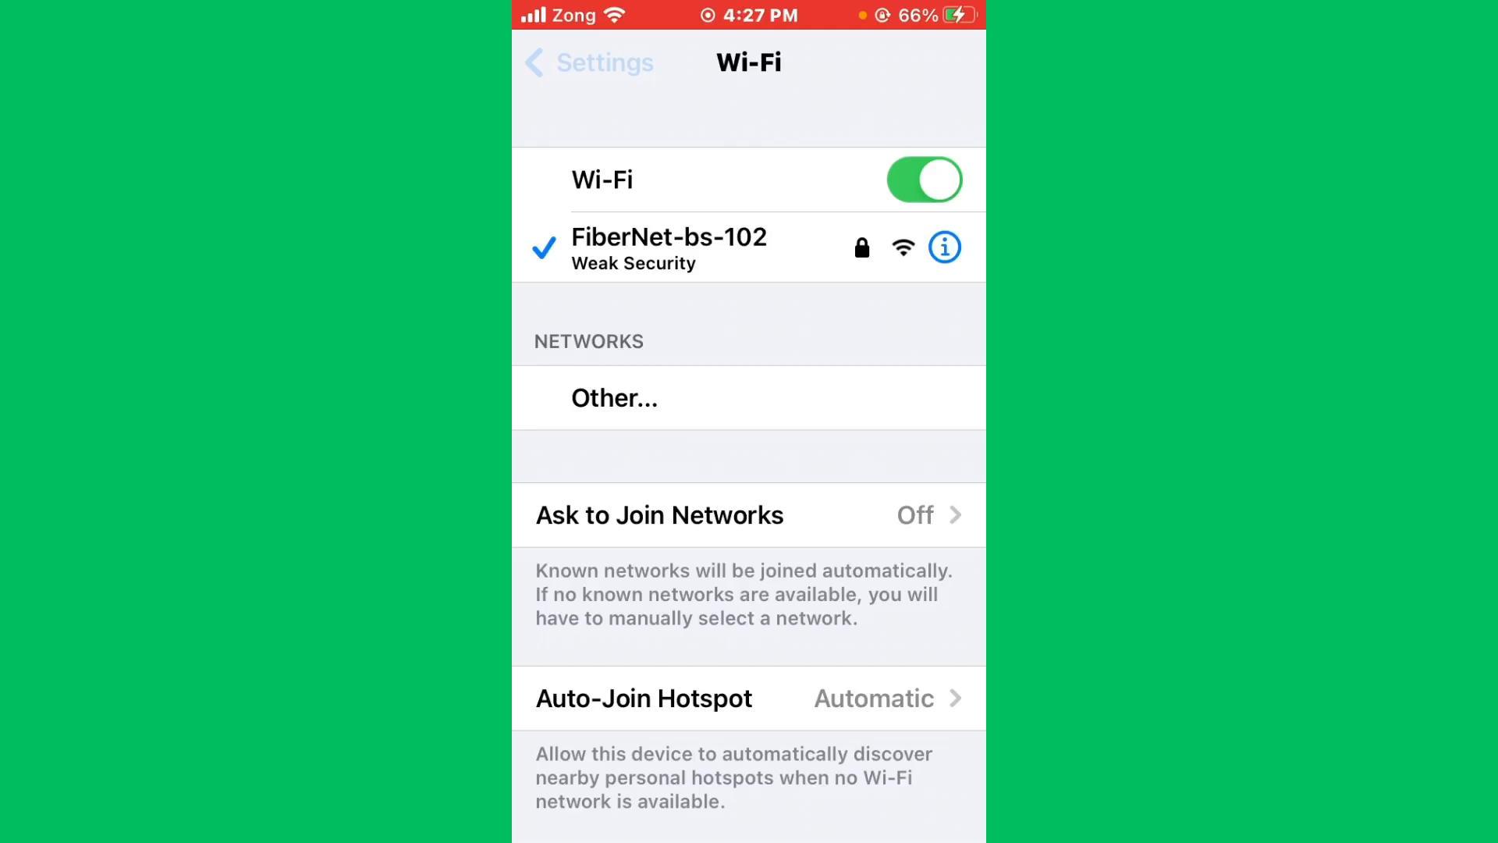
Browse General > Transfer or Reset iPhone to view the available Reset options
{"action": "left_click", "coordinate": [584, 62]}
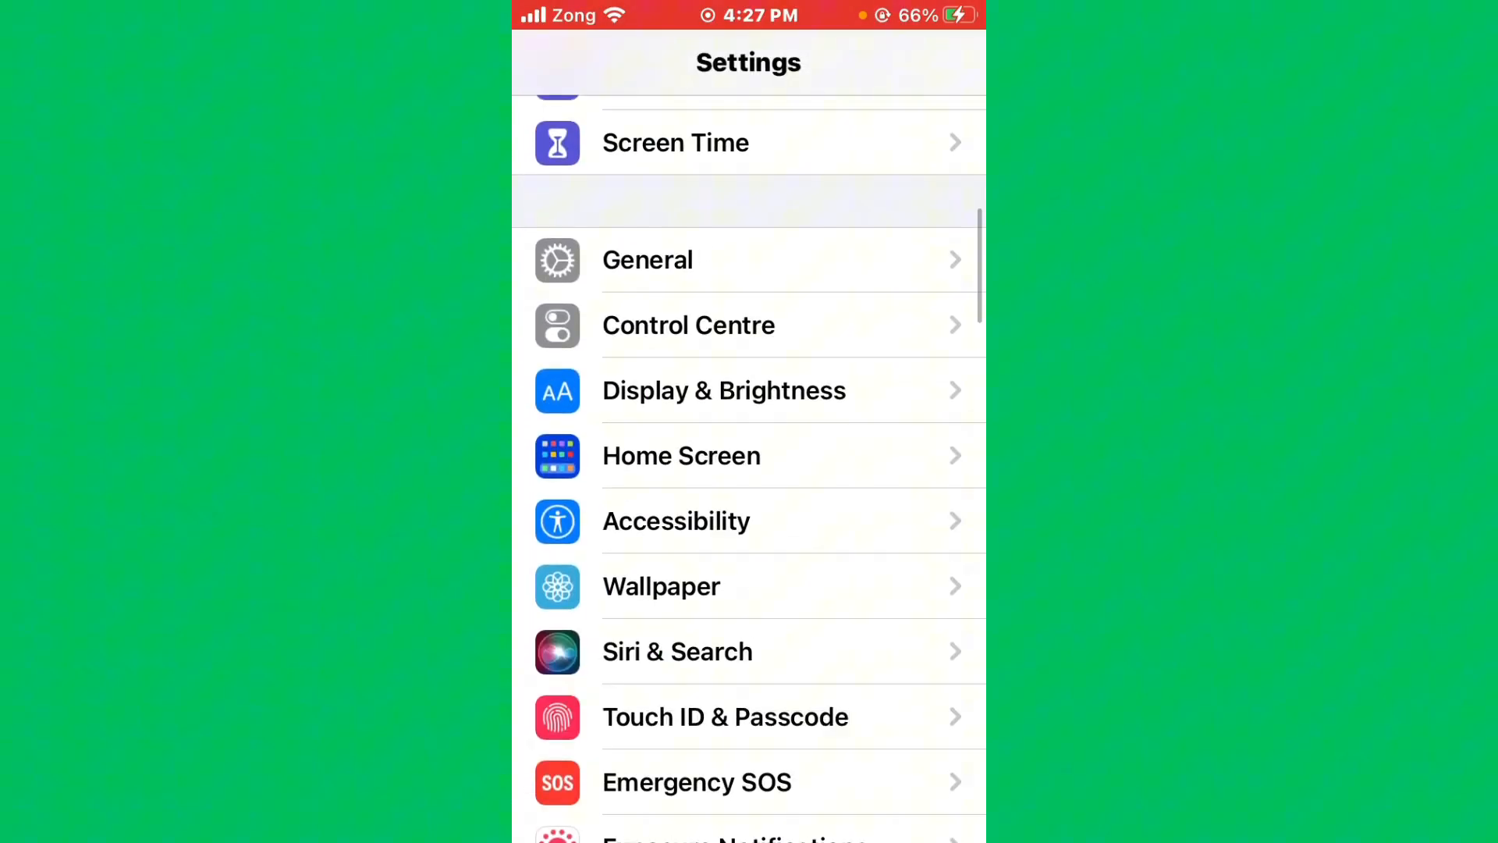
{"action": "left_click", "coordinate": [647, 260]}
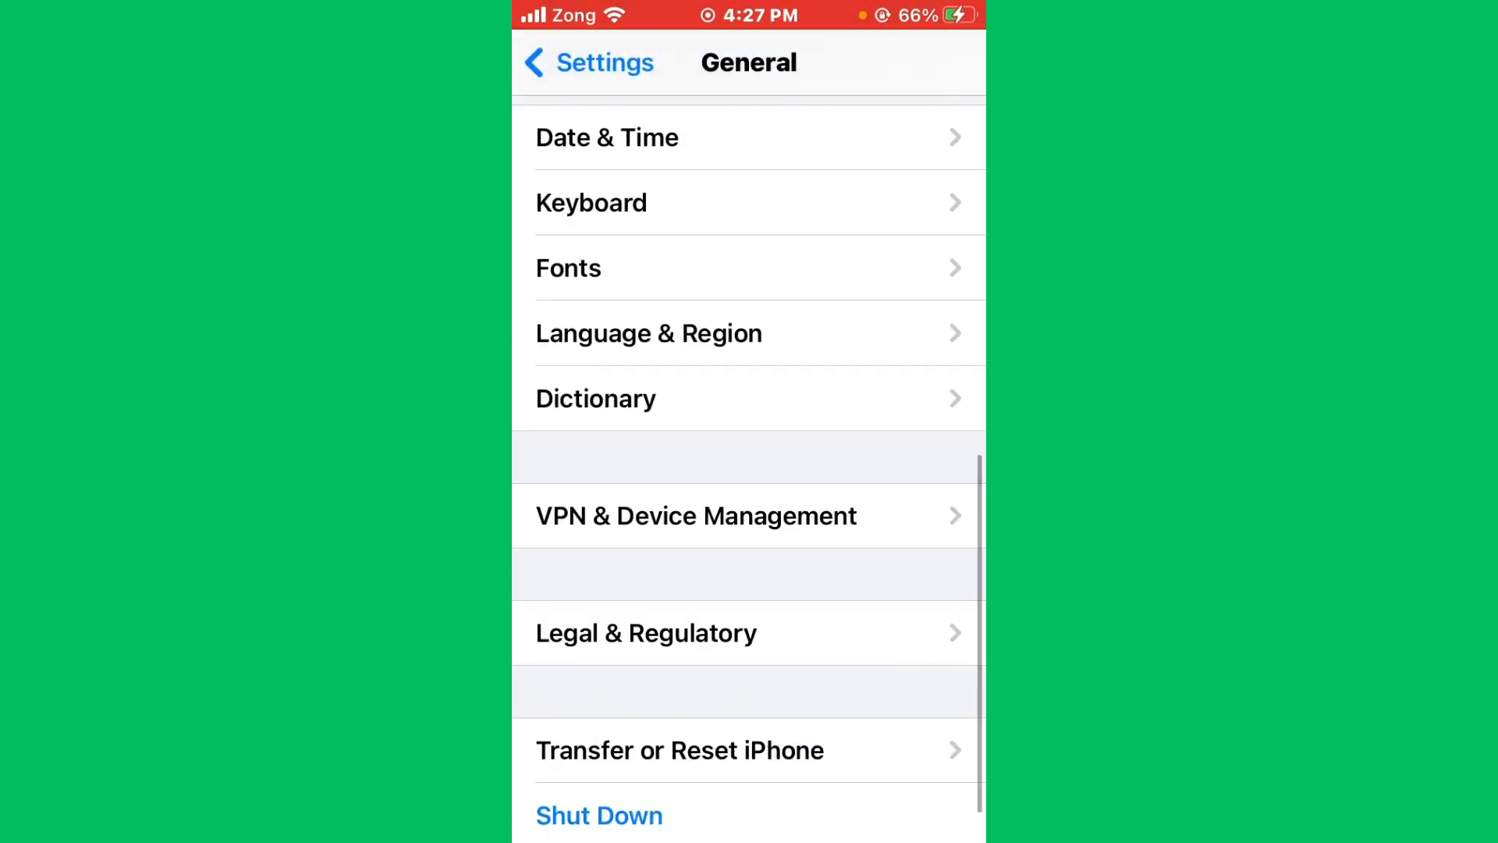
{"action": "left_click", "coordinate": [681, 750]}
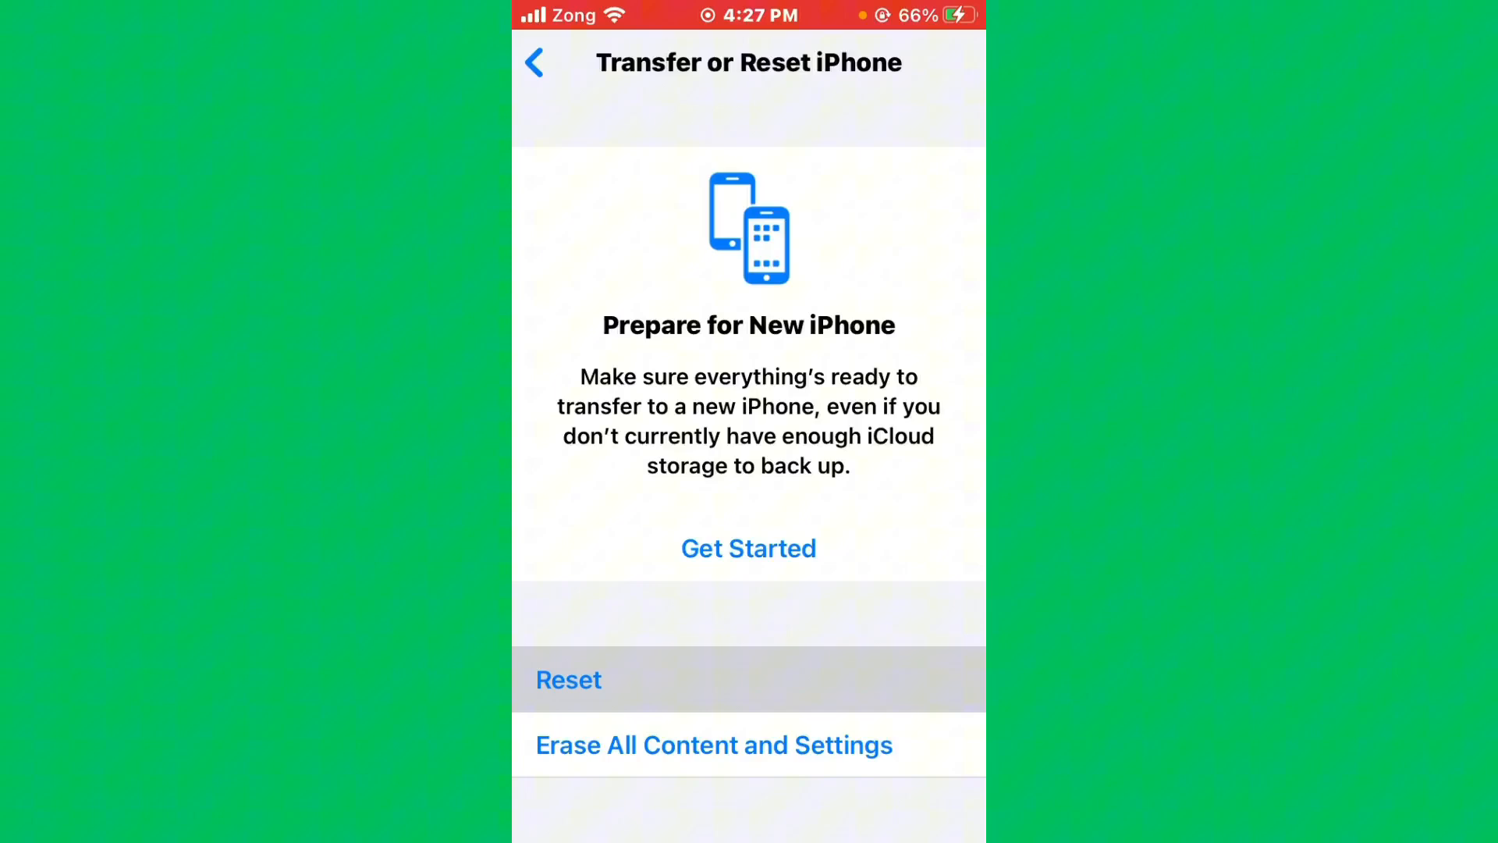
{"action": "left_click", "coordinate": [568, 680]}
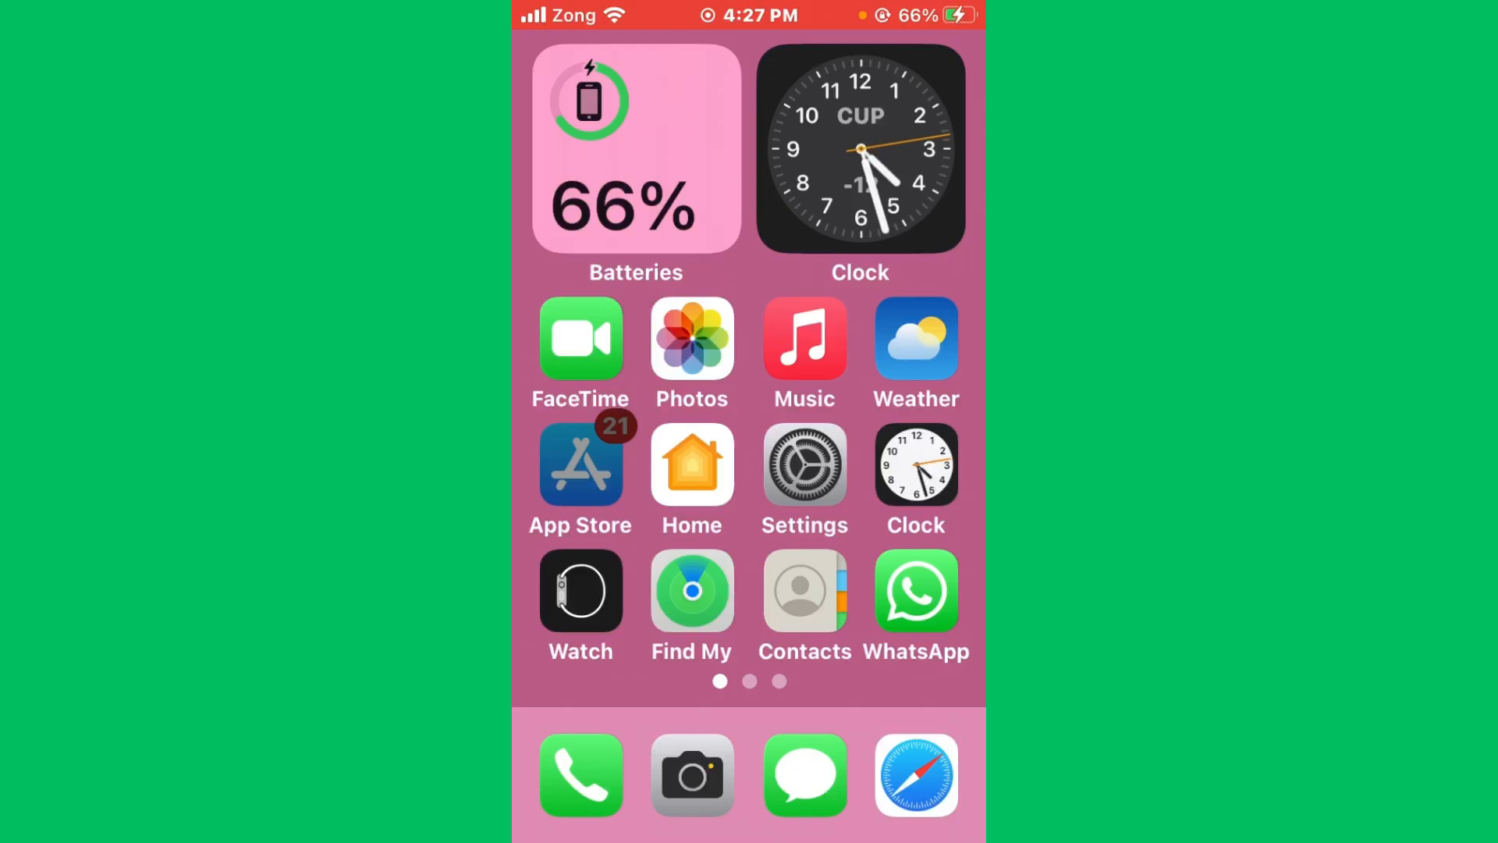
Search the App Store for 'imessage apple', then confirm iOS 15.8.3 is up to date
{"action": "left_click", "coordinate": [581, 465]}
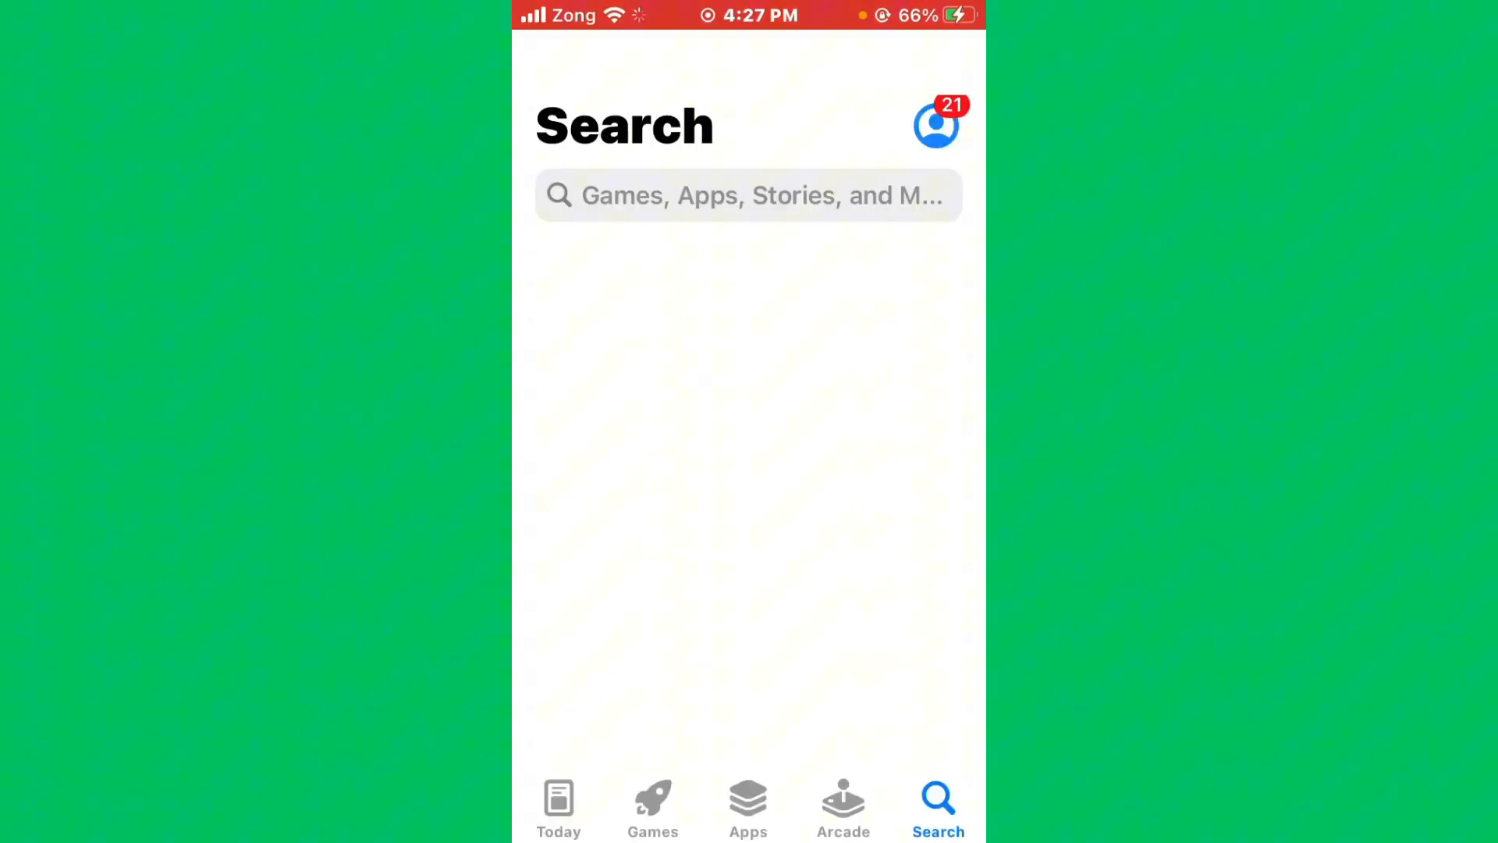
{"action": "type", "text": "imessag"}
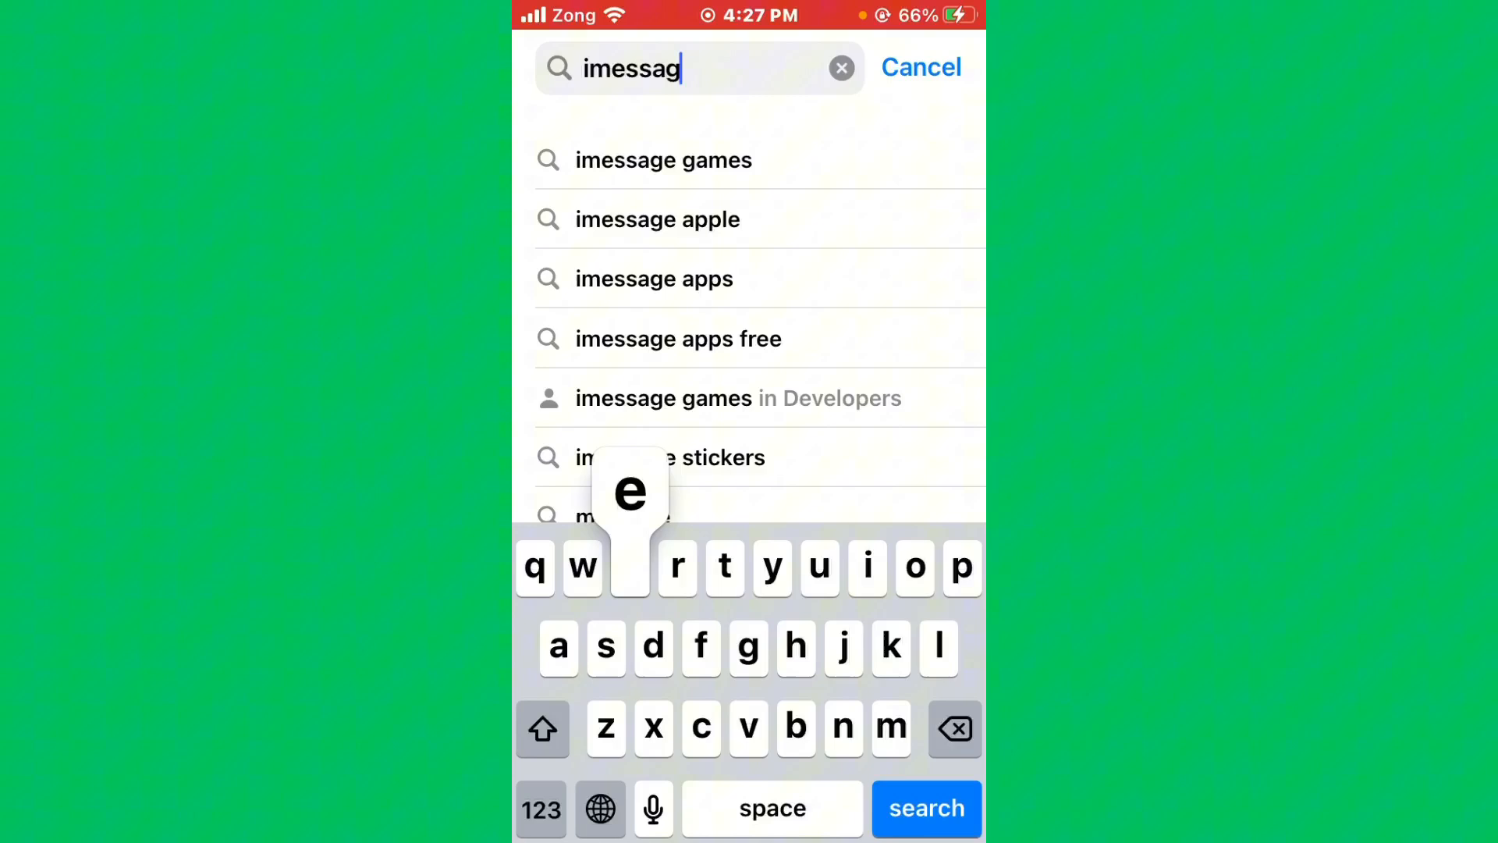
{"action": "left_click", "coordinate": [658, 220]}
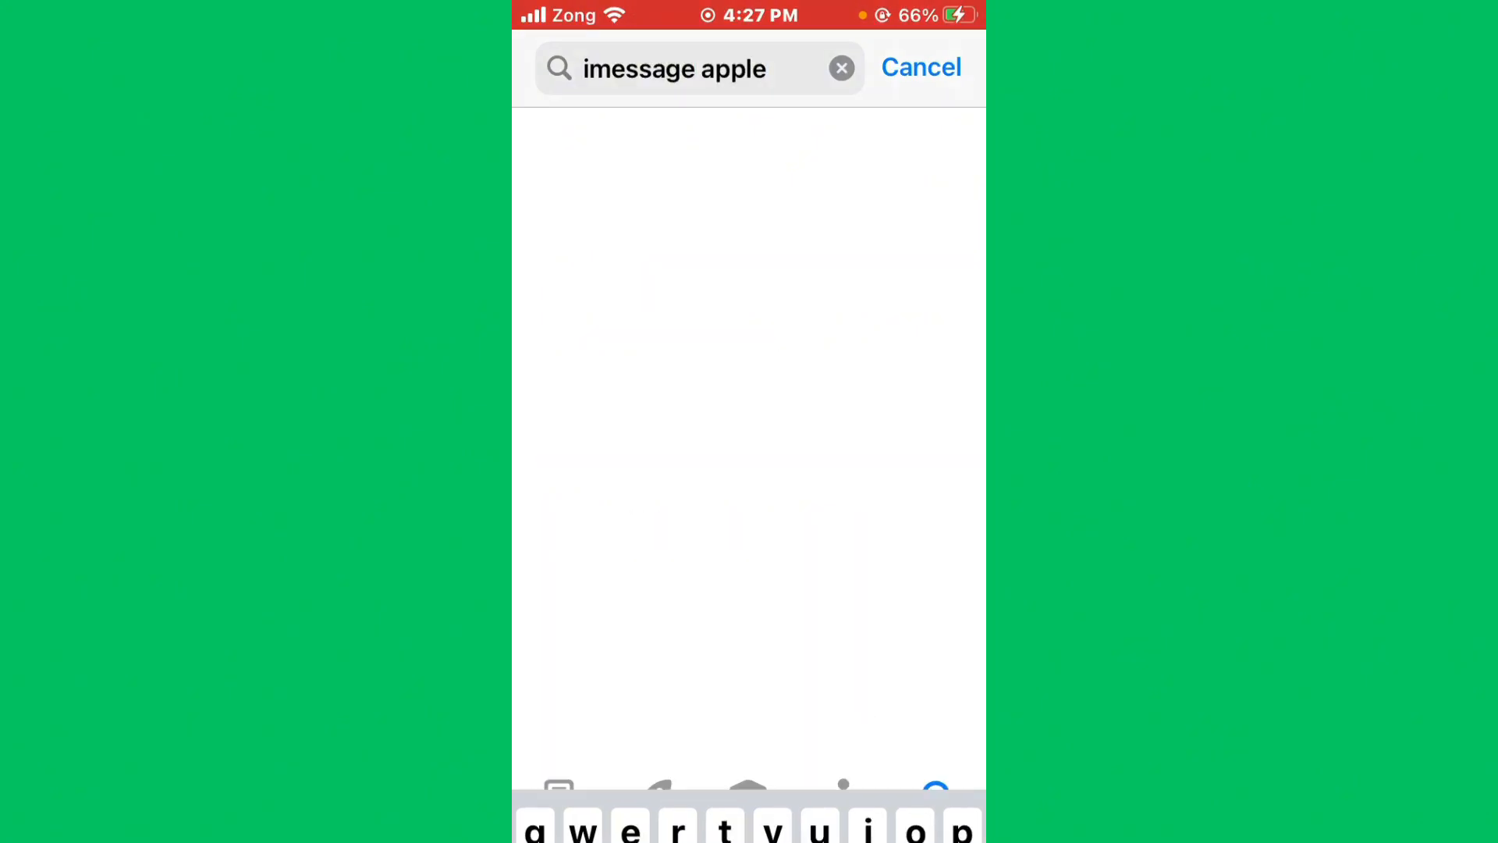
{"action": "key", "text": "Enter"}
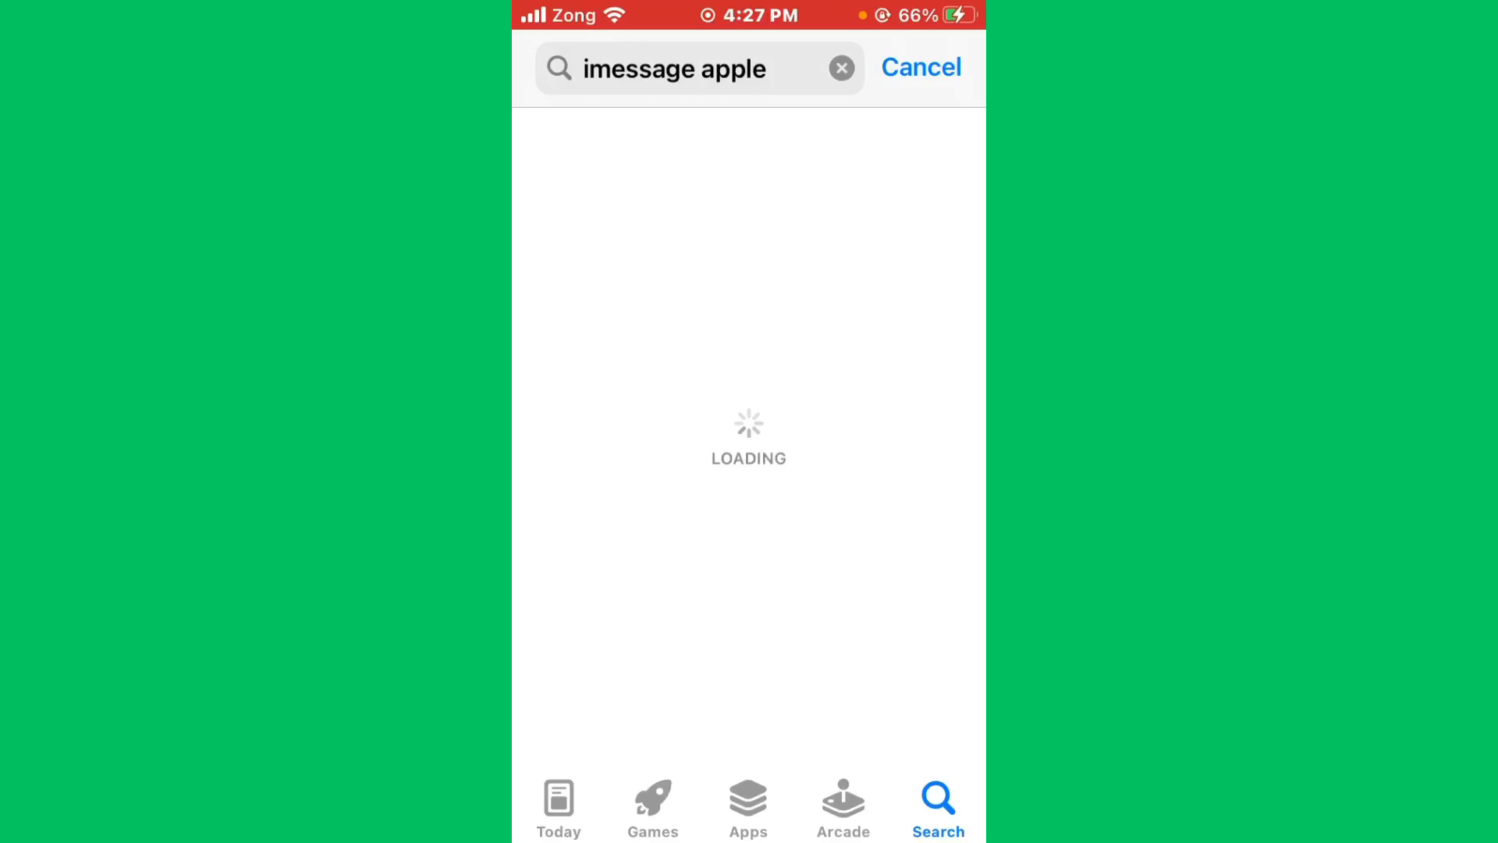
{"action": "left_click", "coordinate": [748, 435]}
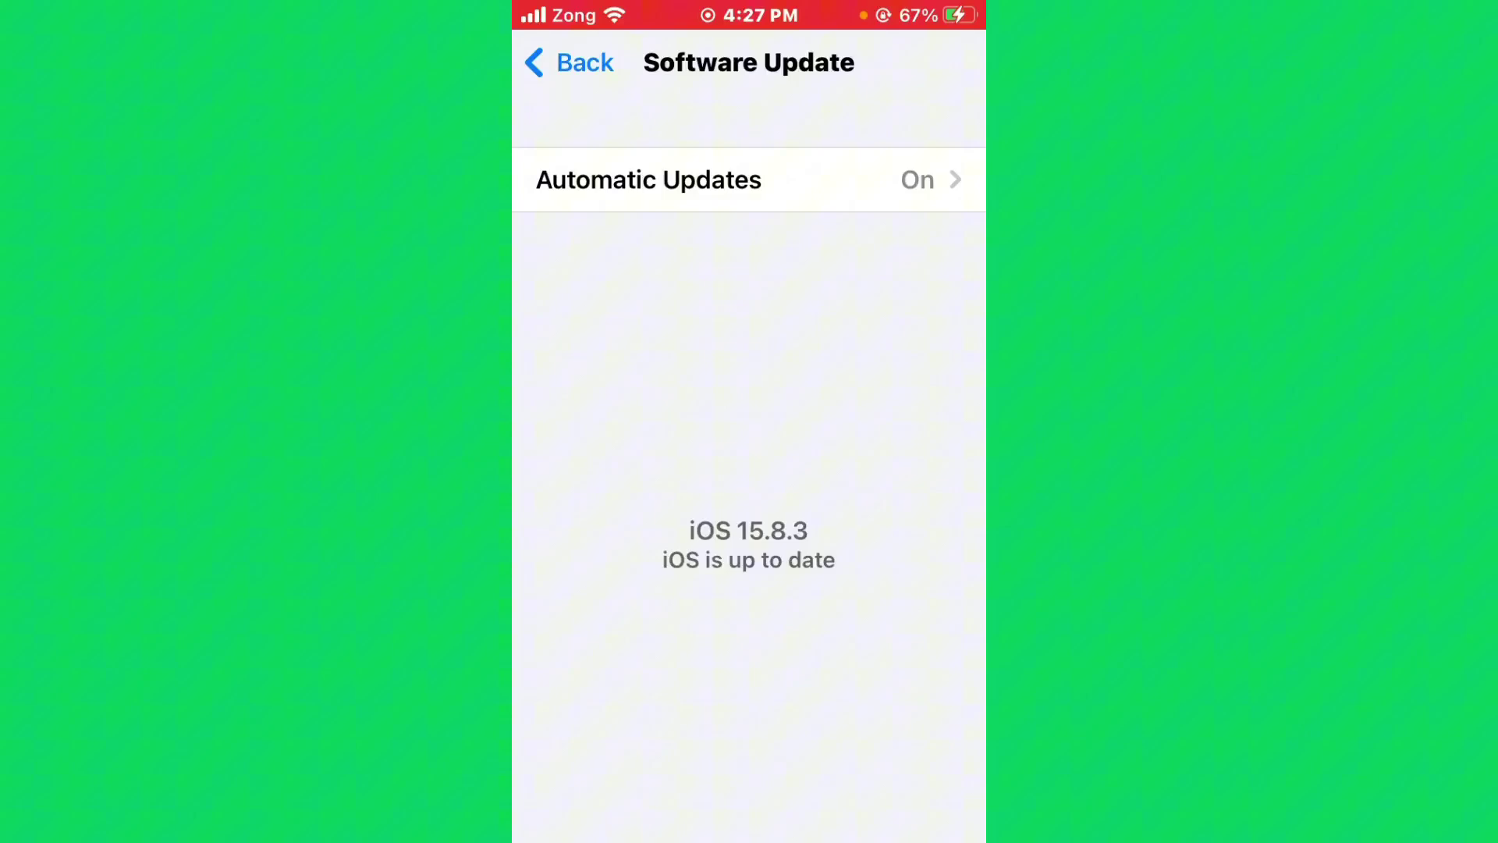
Return Home, swipe through Home Screen pages, and get back to General settings
{"action": "left_click", "coordinate": [575, 62]}
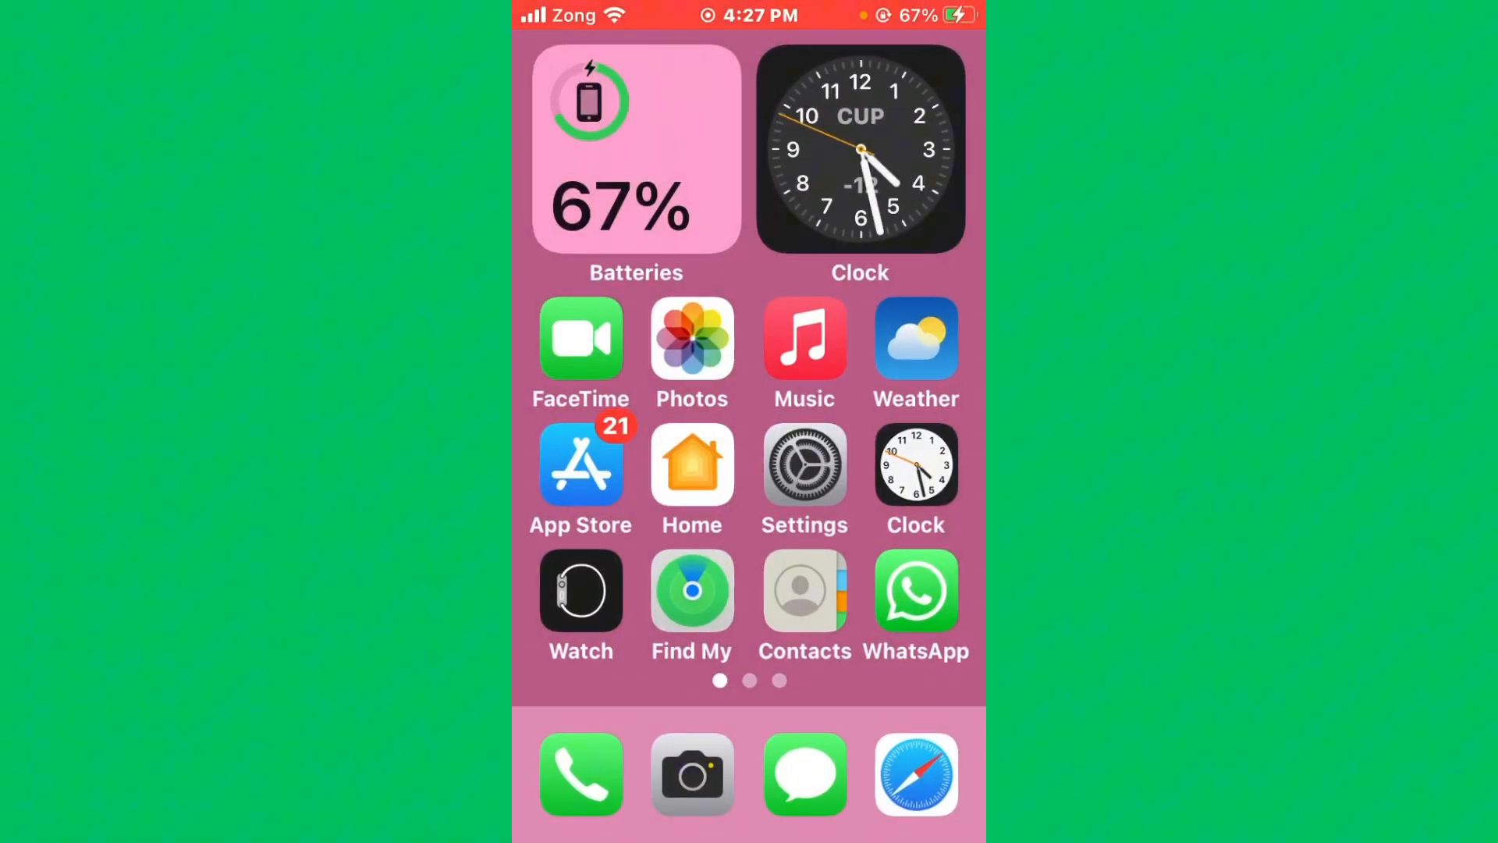
{"action": "scroll", "scroll_direction": "left", "scroll_amount": 3}
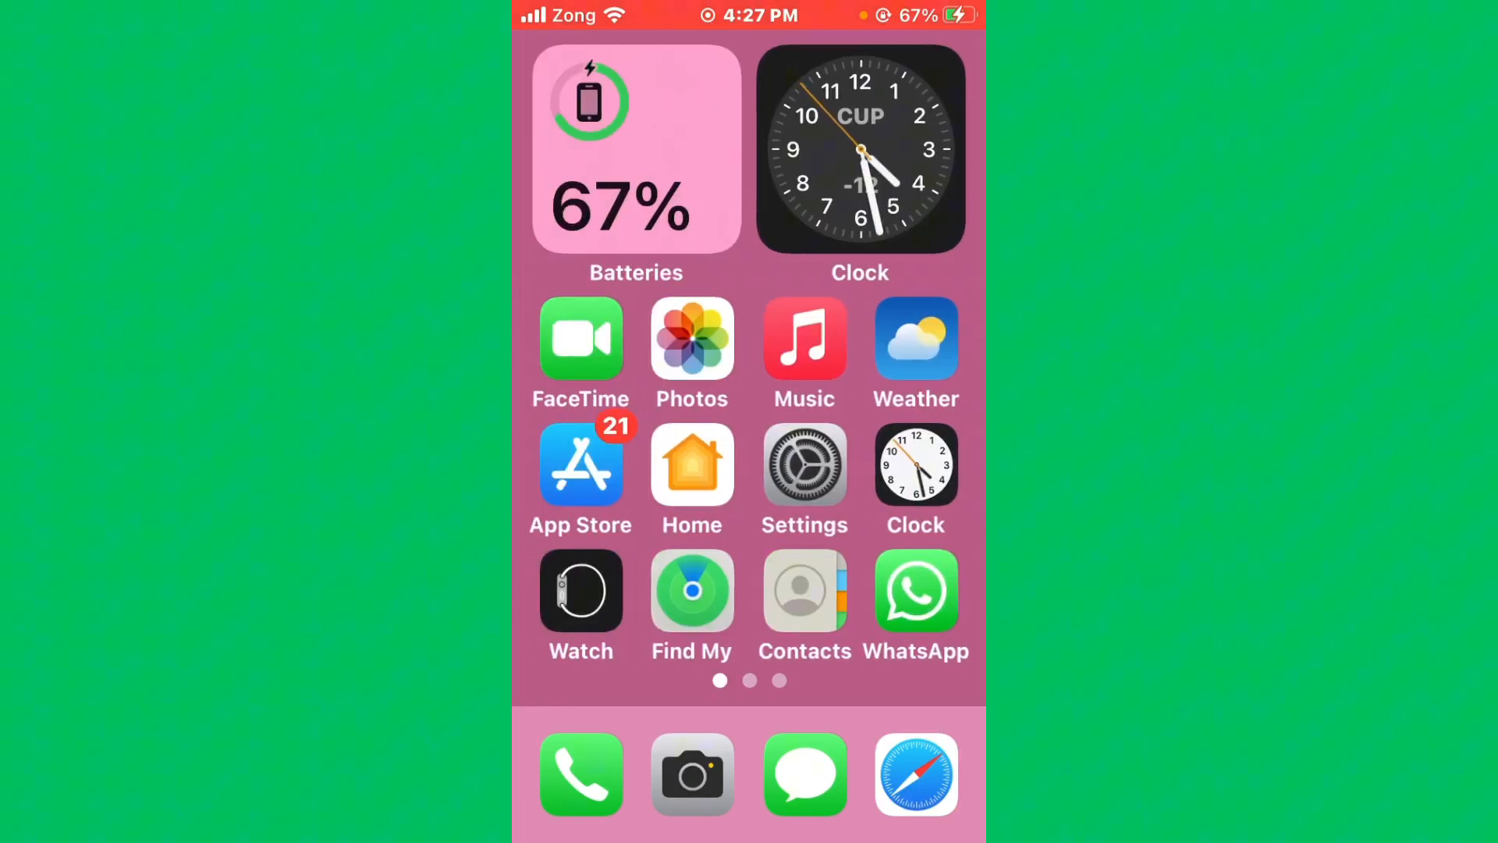
{"action": "scroll", "scroll_direction": "left", "scroll_amount": 3}
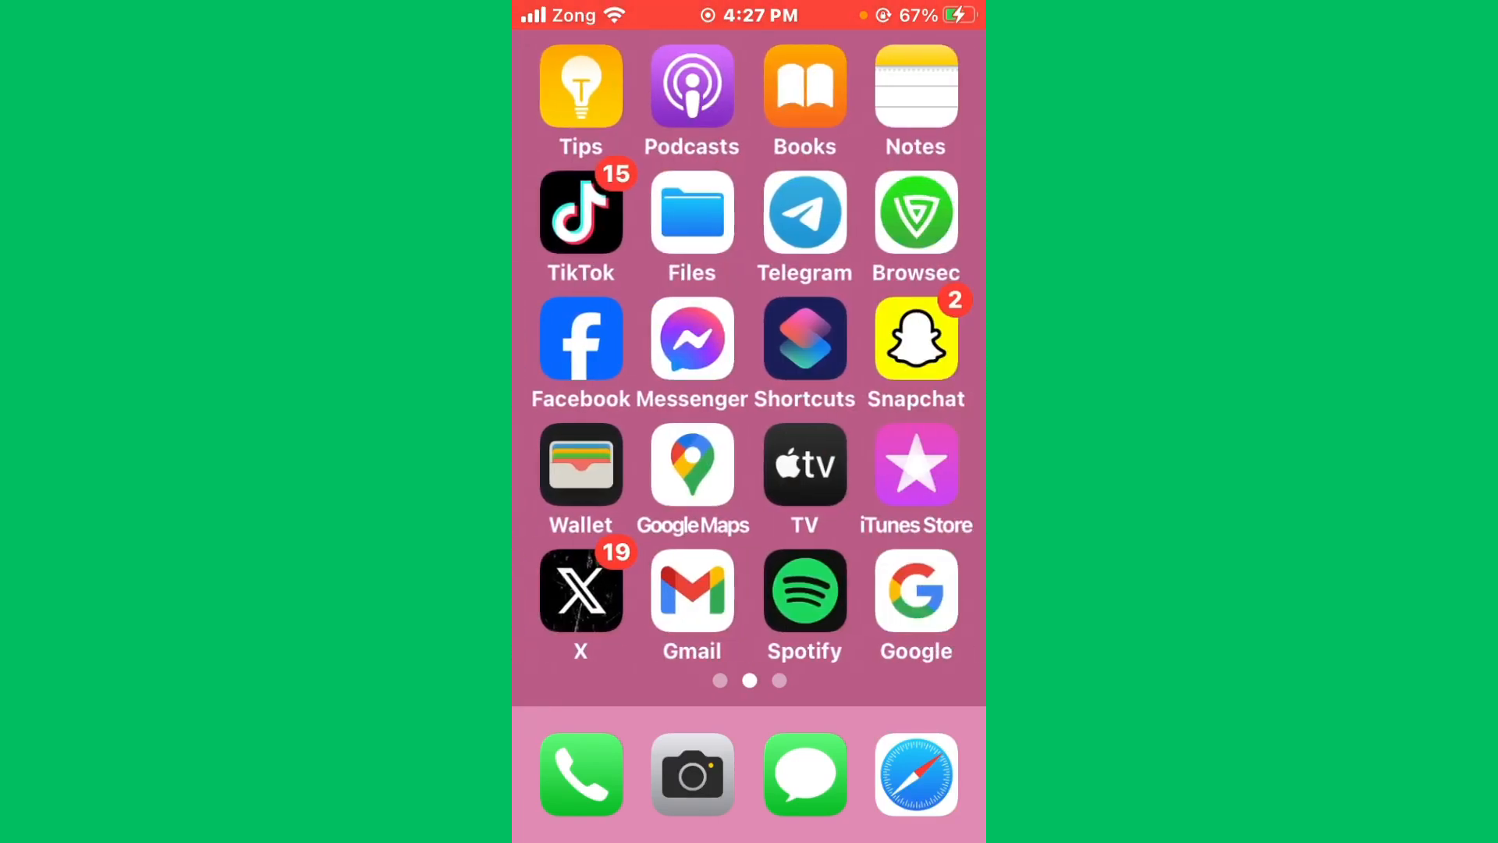
{"action": "scroll", "scroll_direction": "right", "scroll_amount": 3}
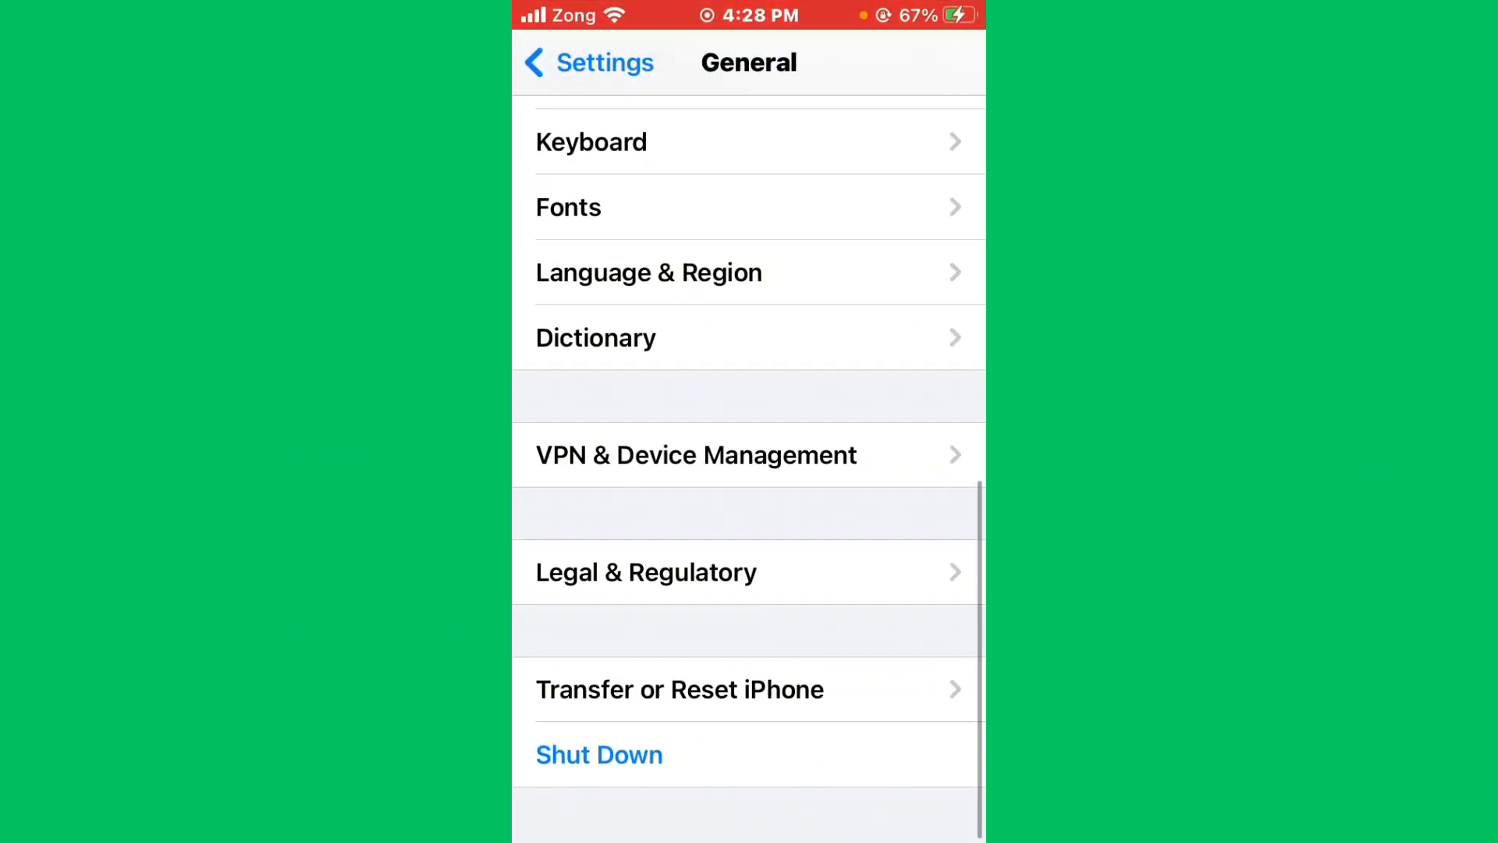
{"action": "left_click", "coordinate": [696, 455]}
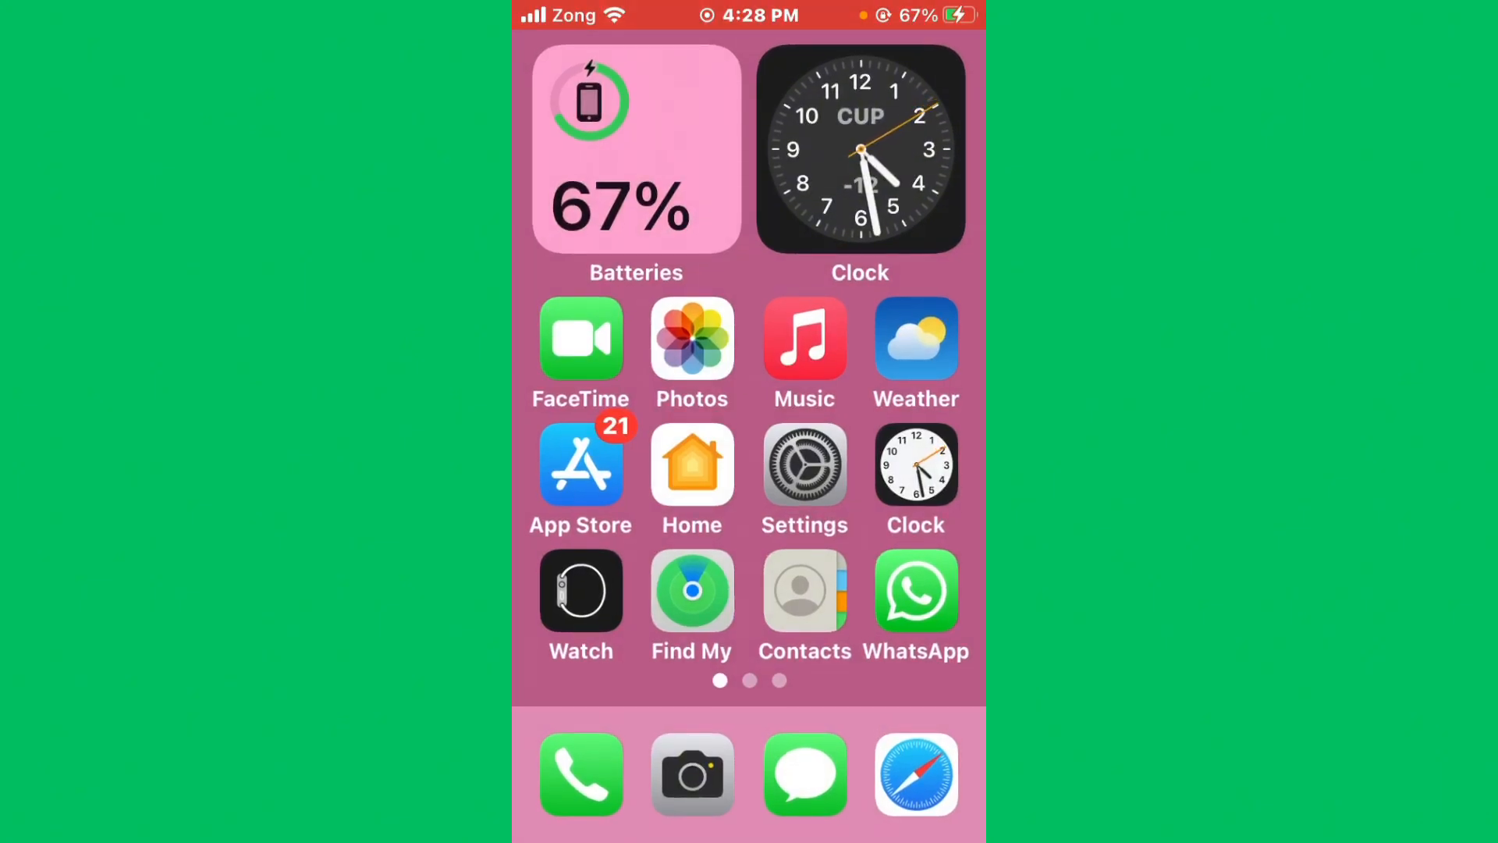
{"action": "scroll", "scroll_direction": "left", "scroll_amount": 3}
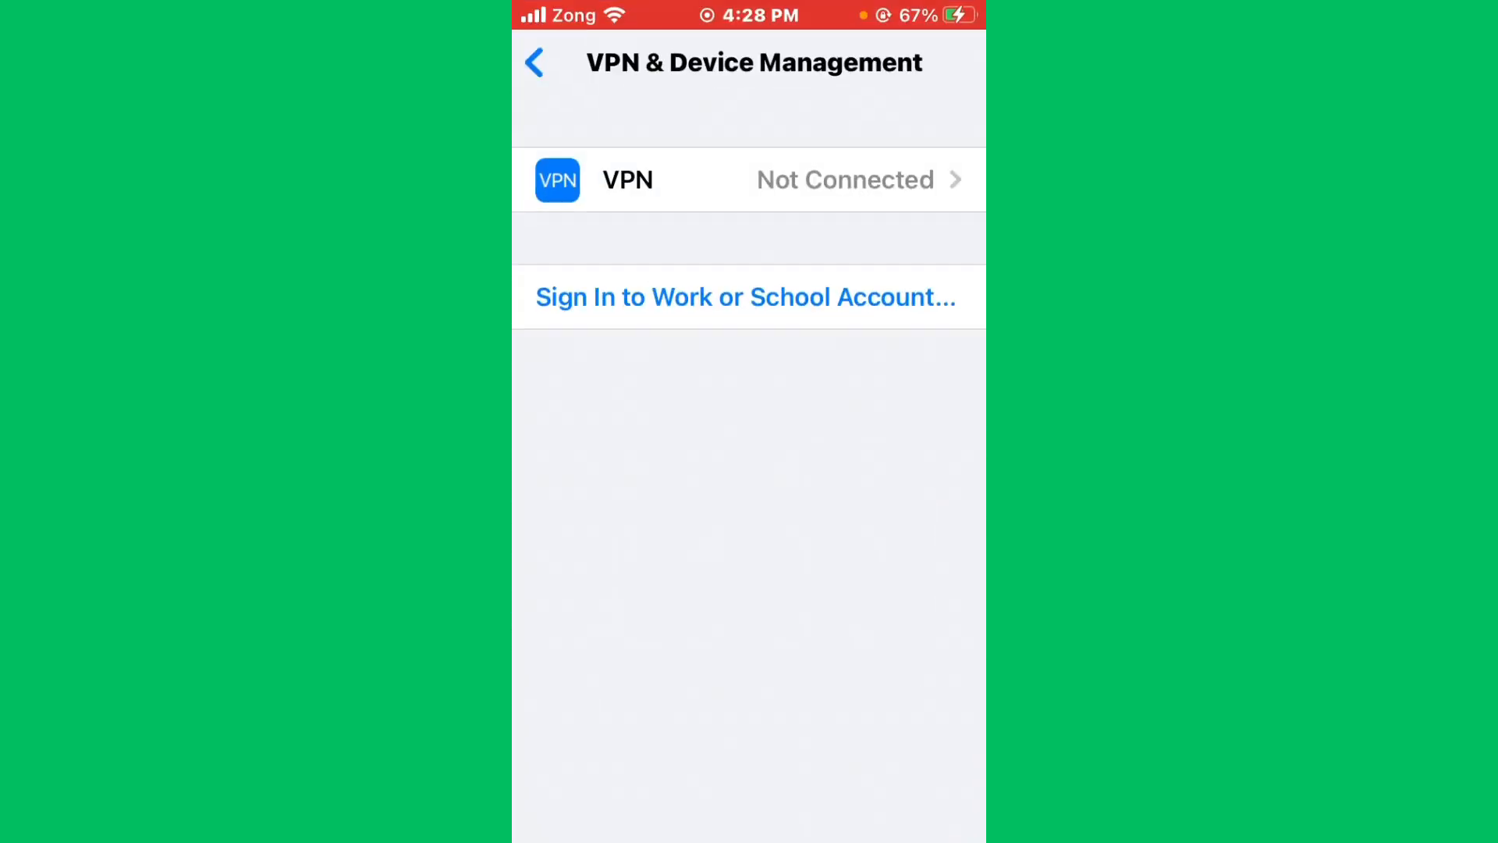
{"action": "left_click", "coordinate": [536, 62]}
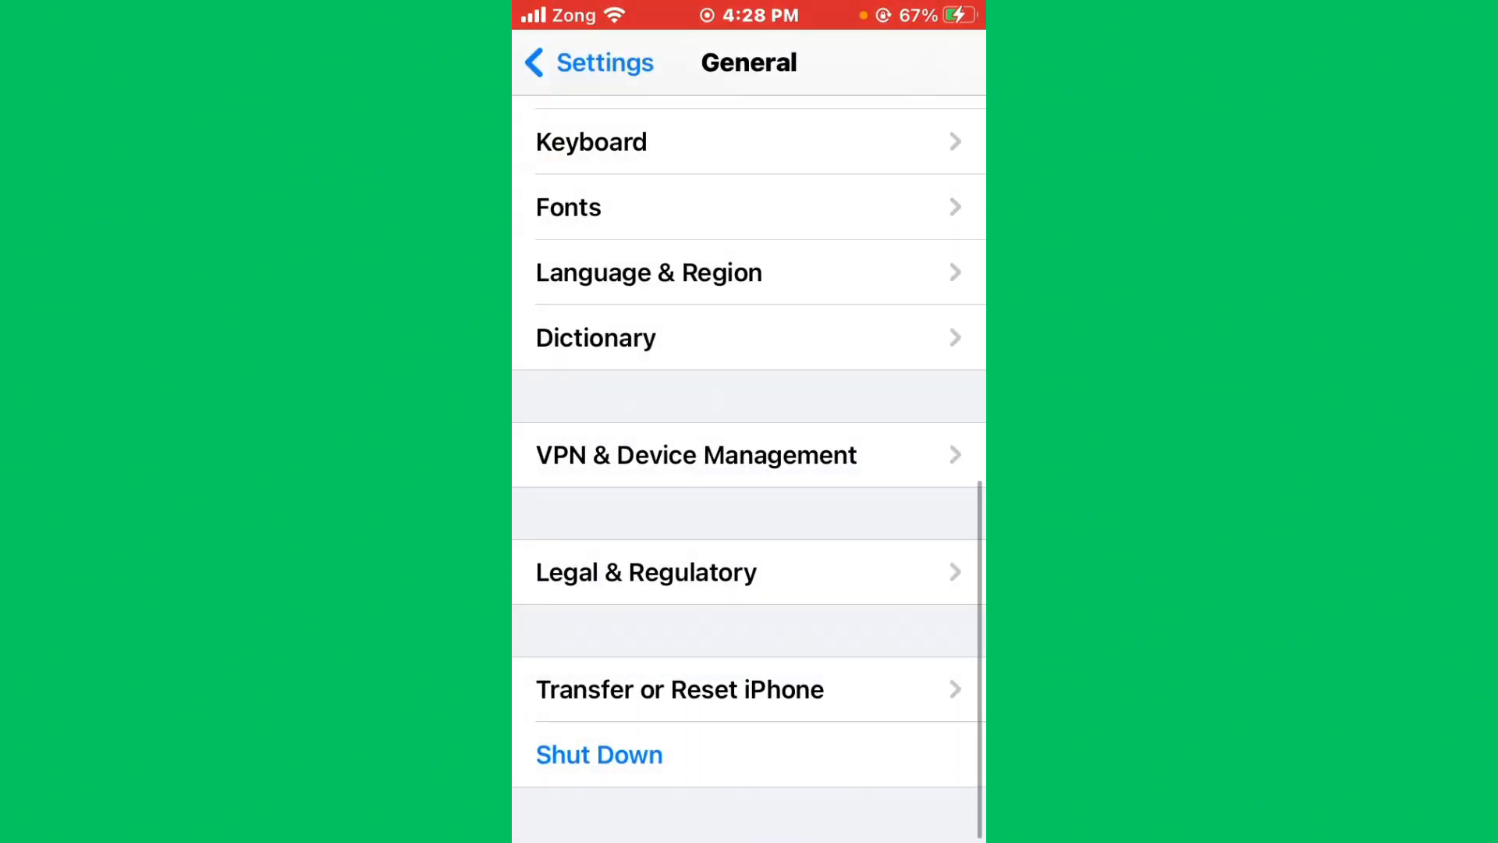
Confirm Background App Refresh is on for Wi-Fi & Mobile Data and review per-app switches
{"action": "scroll", "scroll_direction": "up", "scroll_amount": 3}
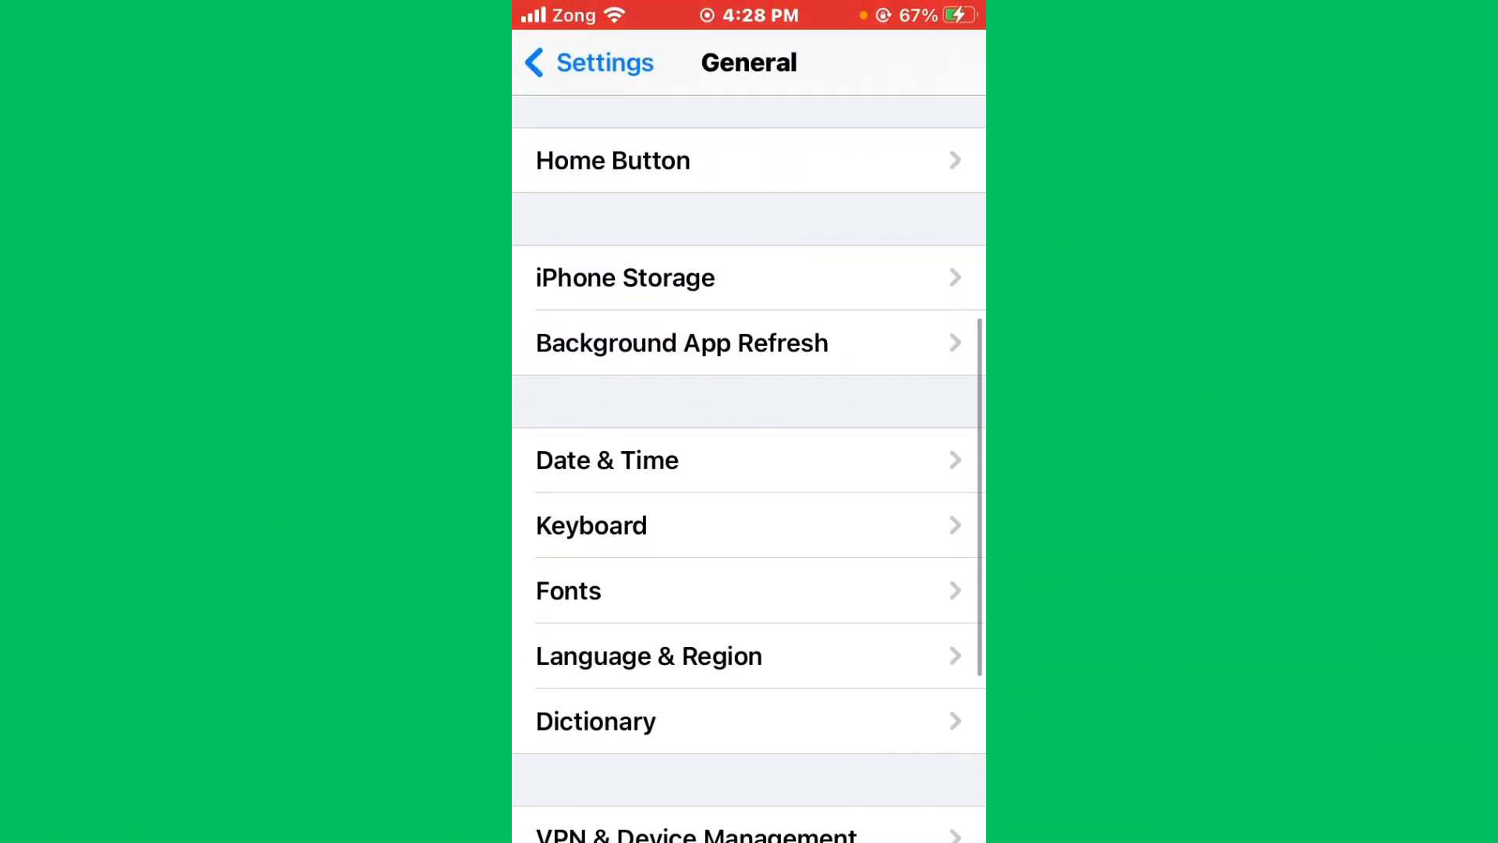
{"action": "left_click", "coordinate": [682, 342]}
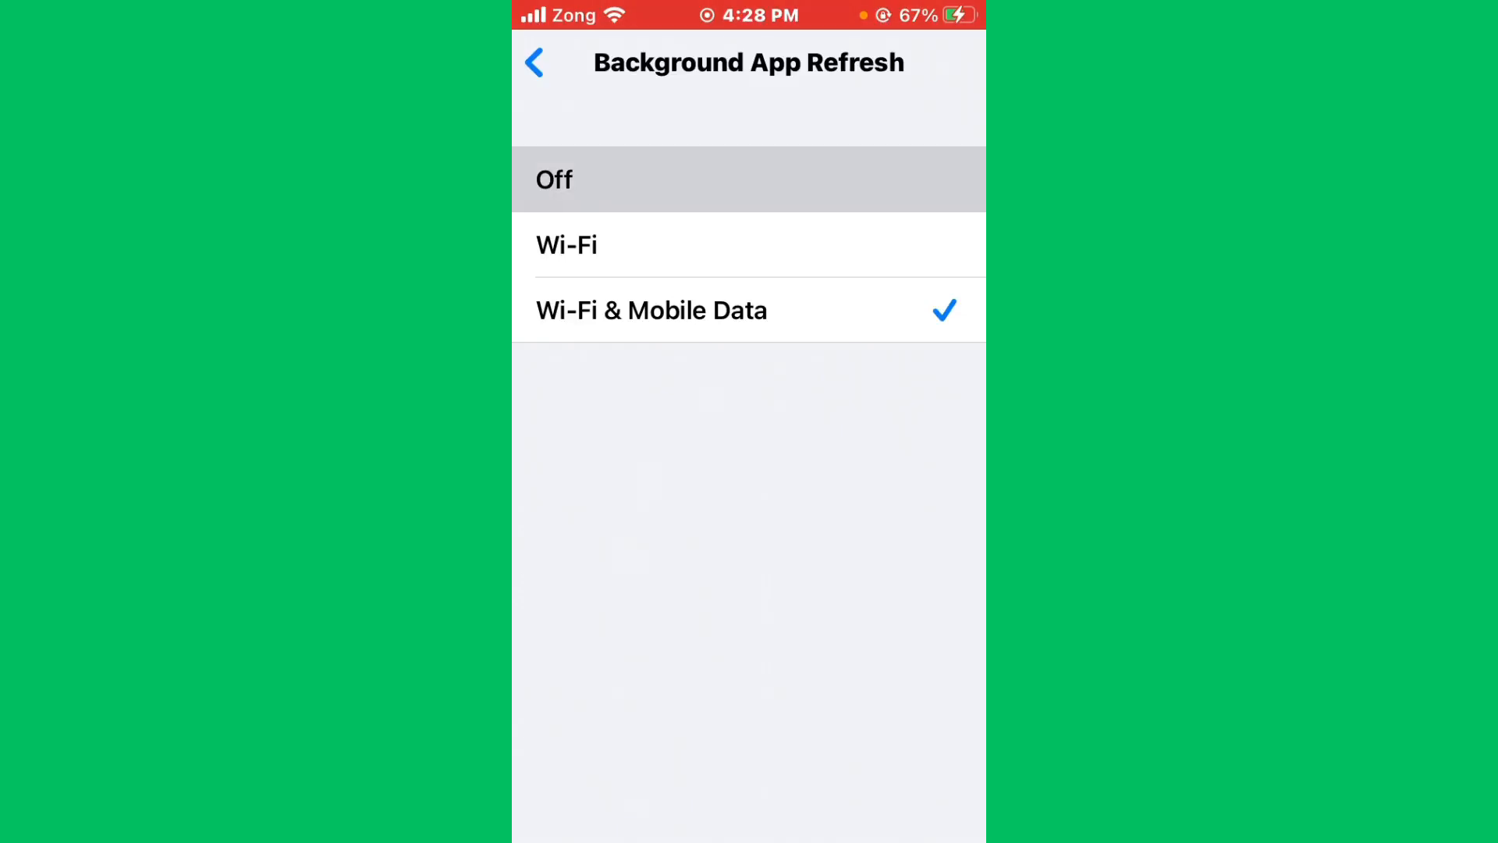
{"action": "left_click", "coordinate": [748, 179]}
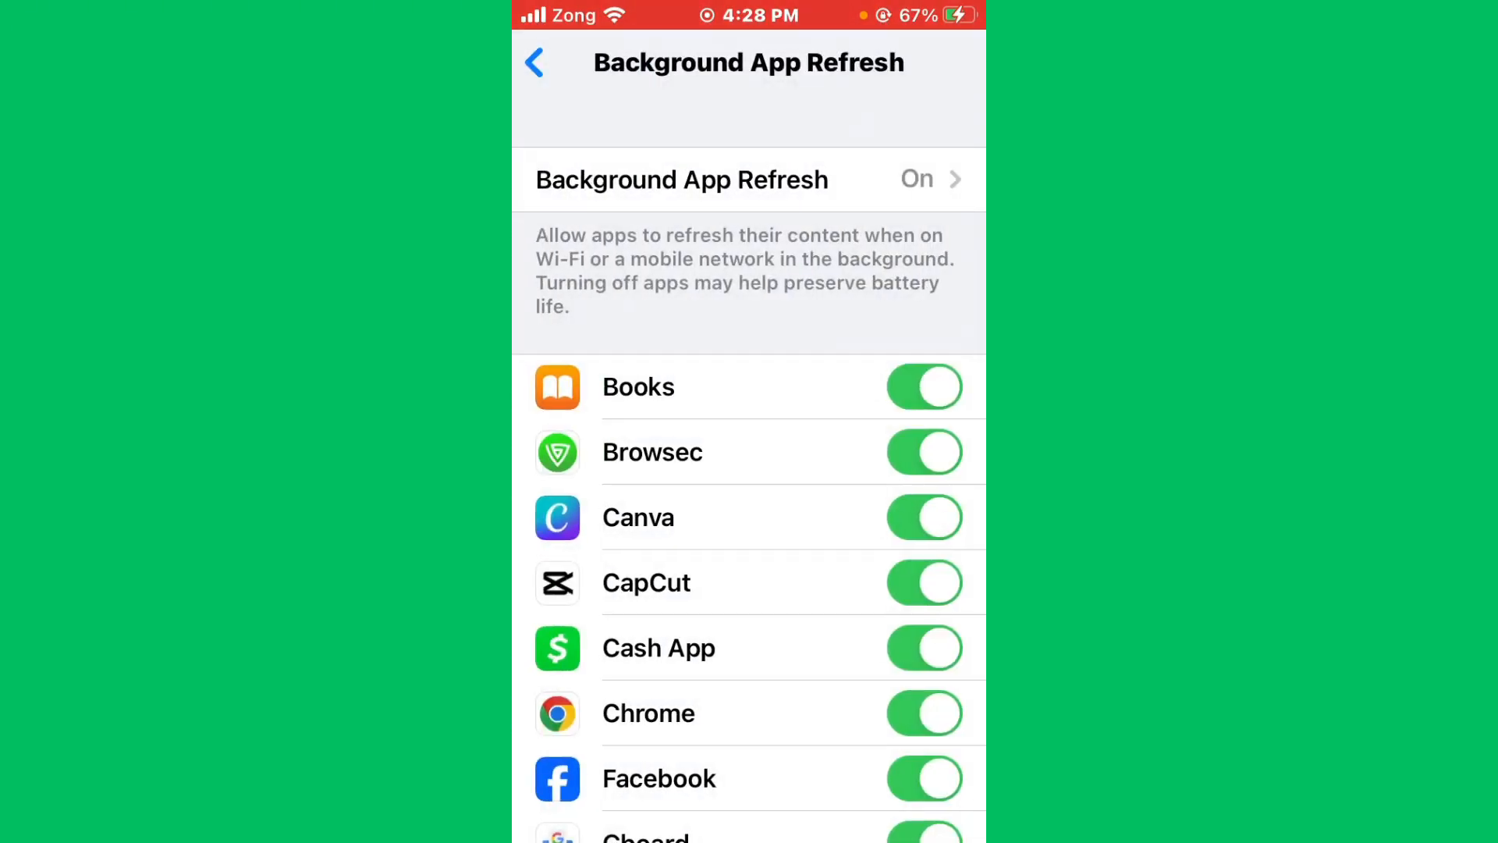
{"action": "scroll", "scroll_direction": "down", "scroll_amount": 3}
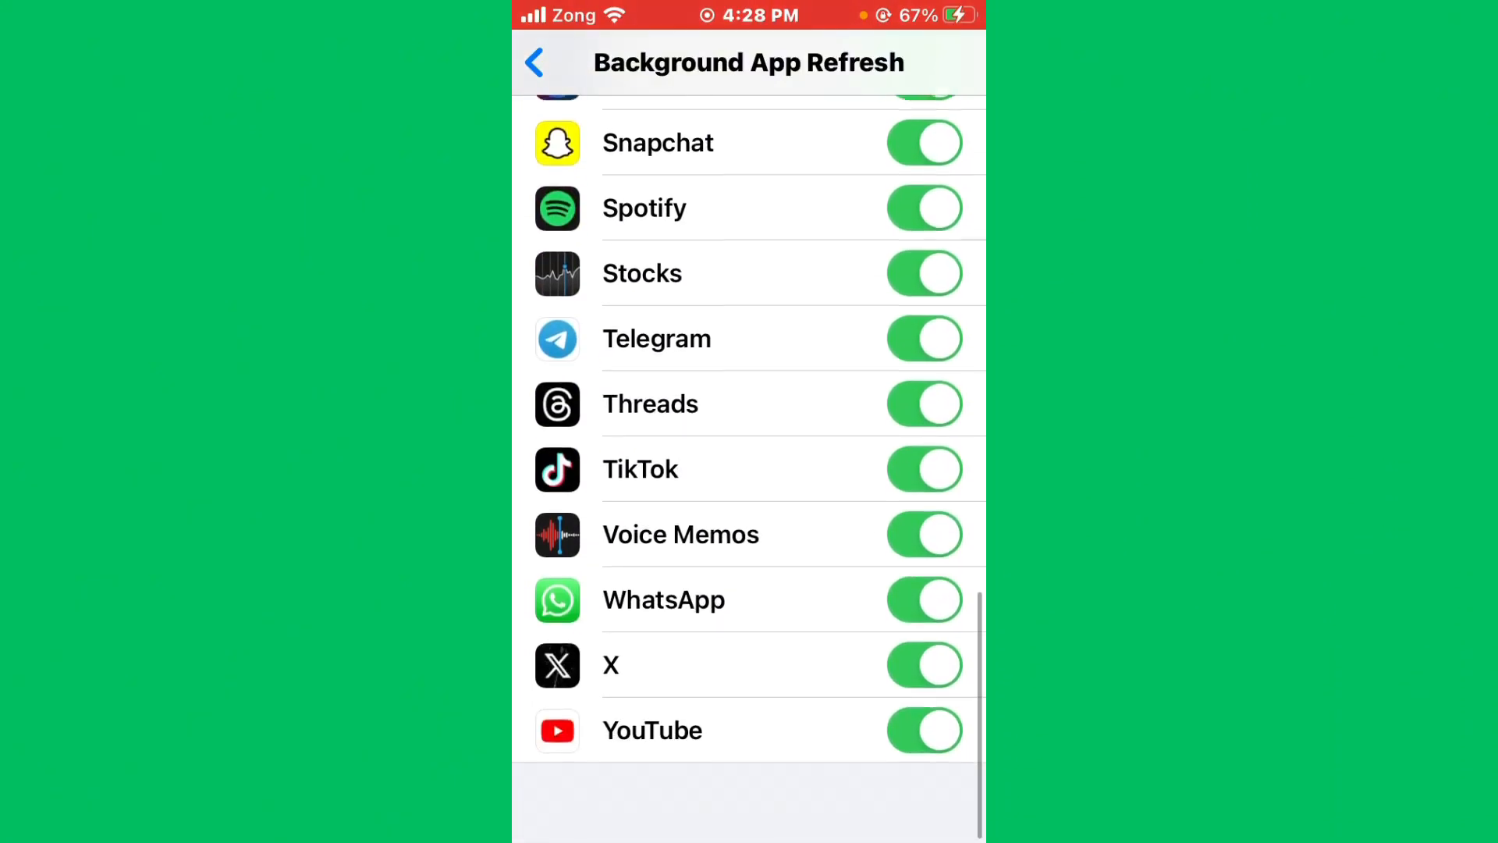
{"action": "scroll", "scroll_direction": "up", "scroll_amount": 3}
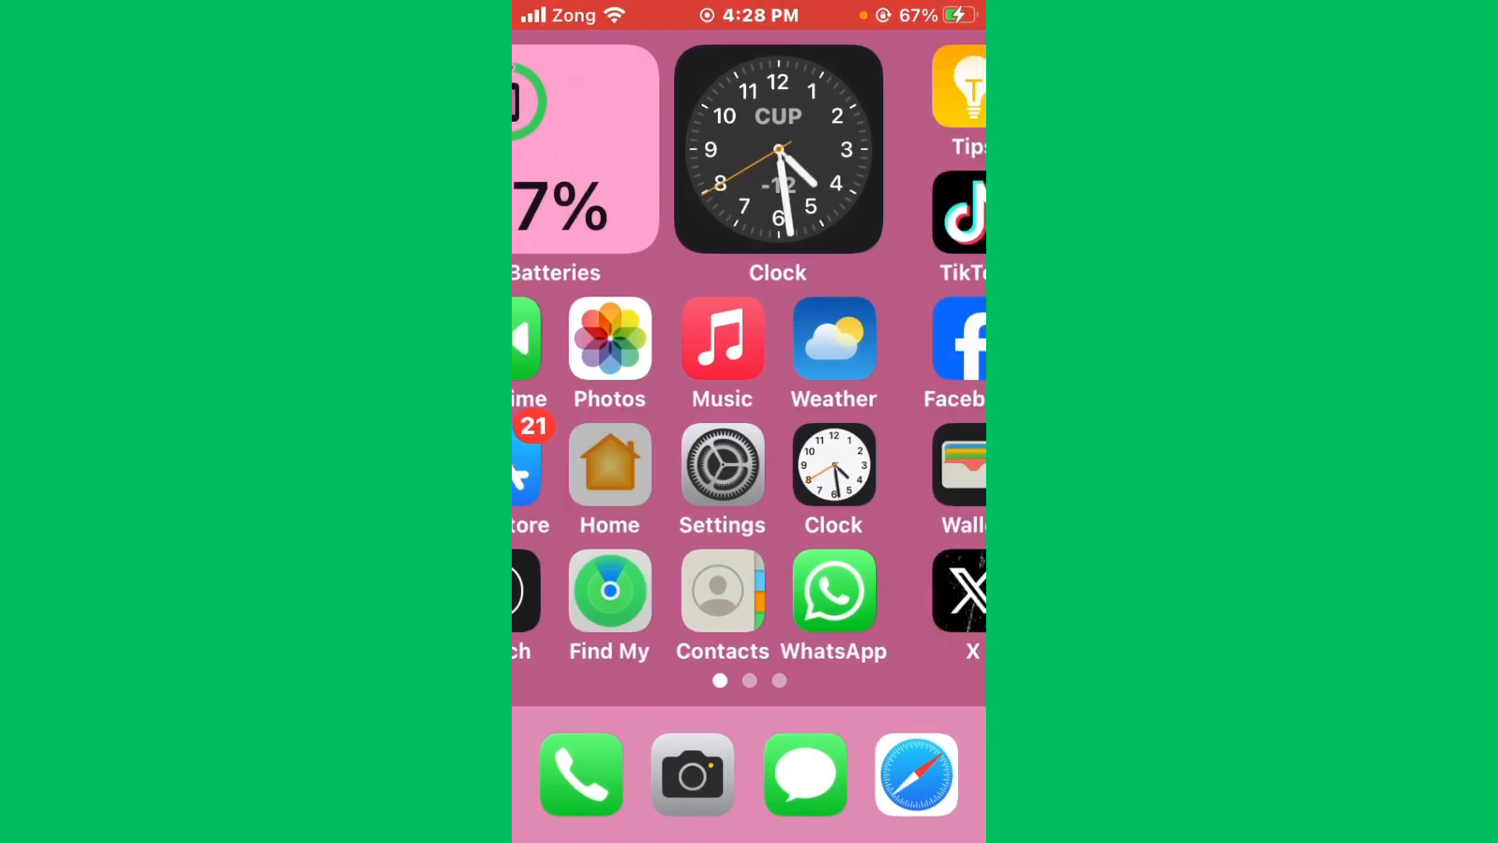
Swipe through the later Home Screen pages and settle on the second page of apps
{"action": "scroll", "scroll_direction": "left", "scroll_amount": 3}
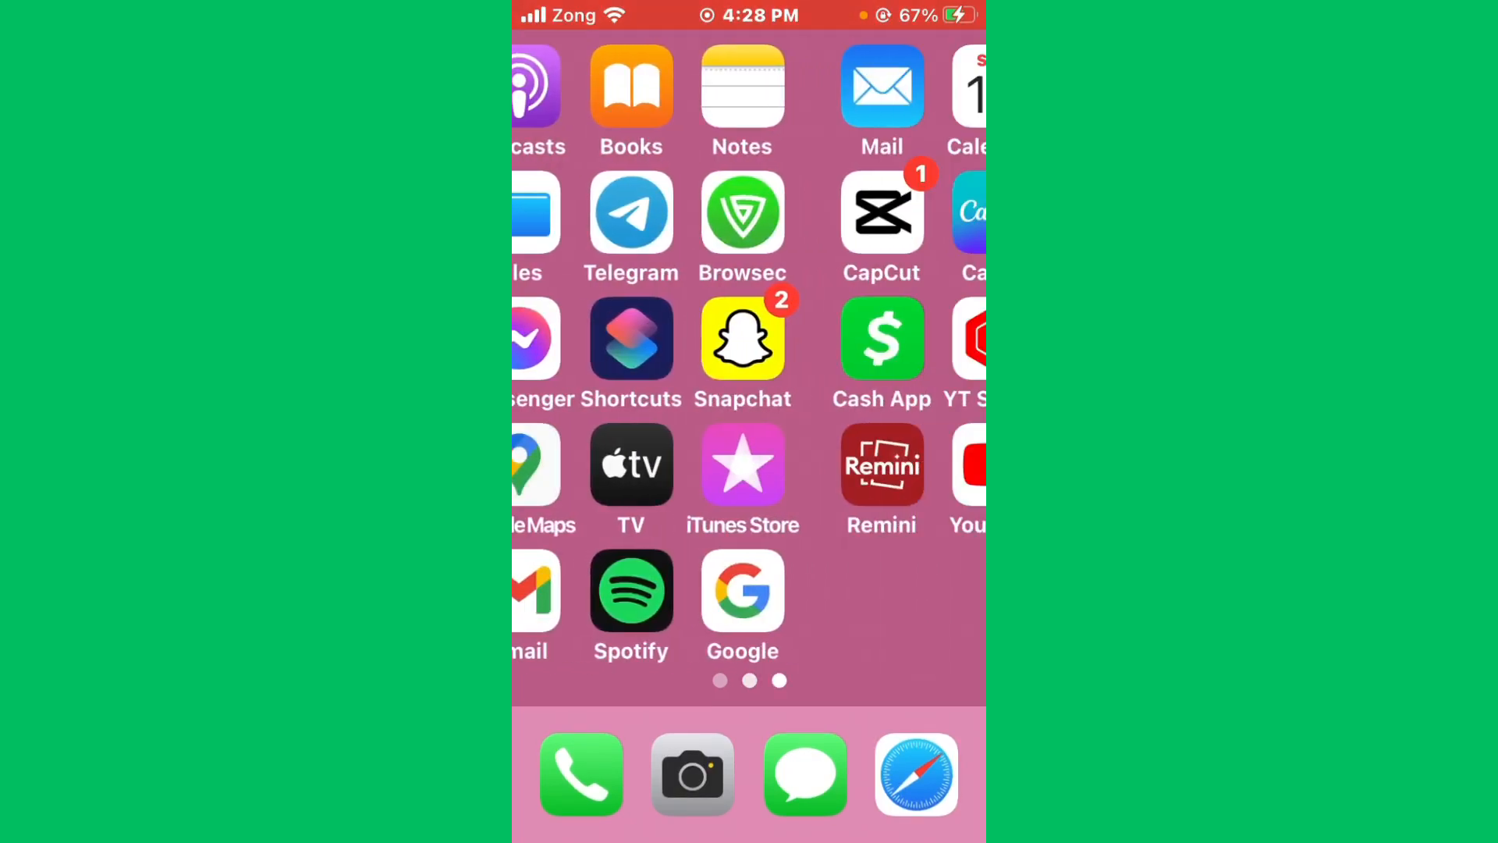
{"action": "scroll", "scroll_direction": "left", "scroll_amount": 3}
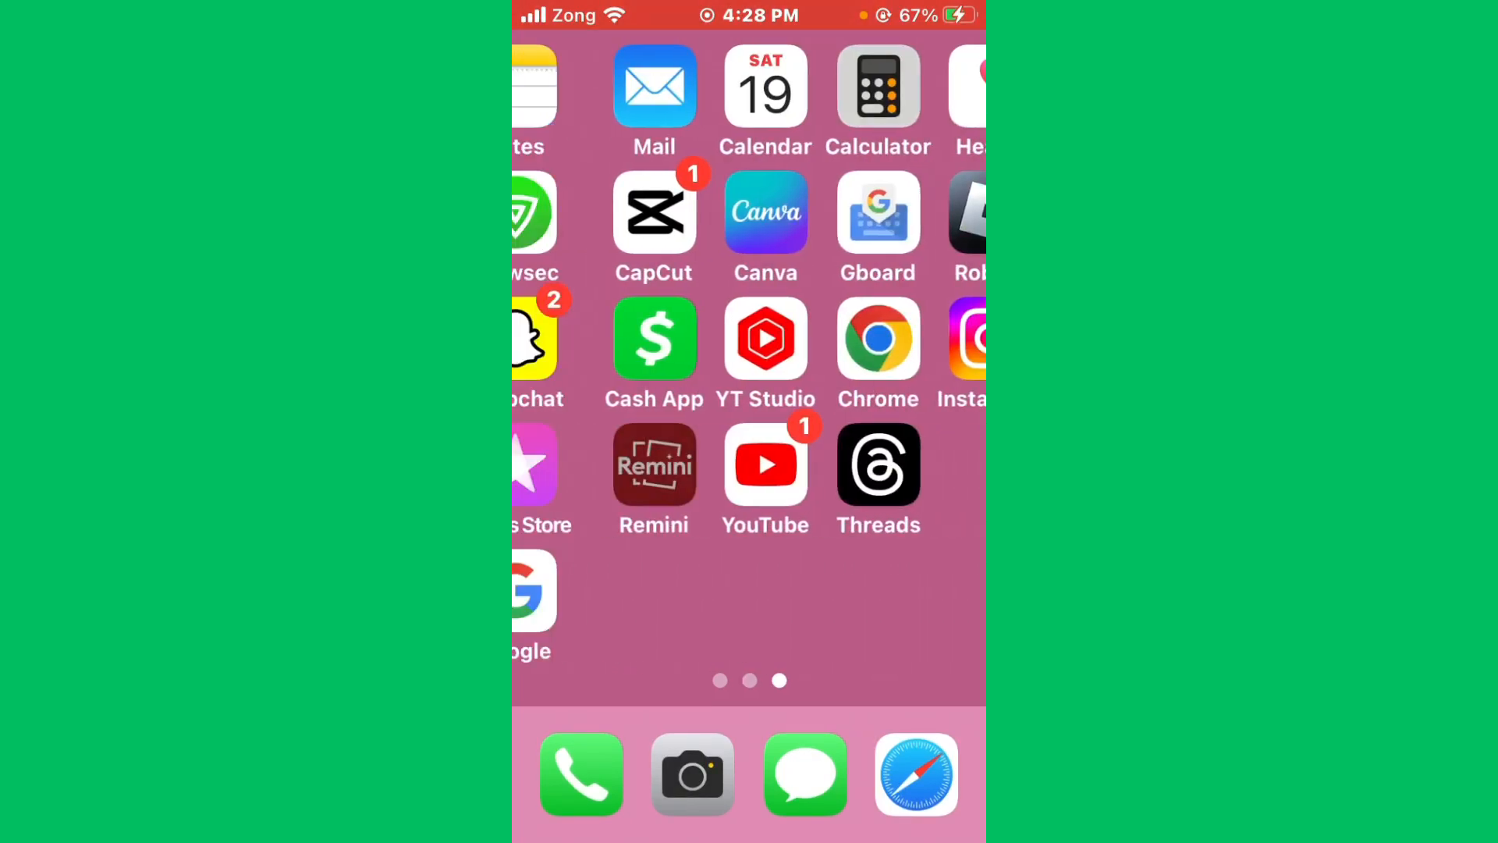
{"action": "scroll", "scroll_direction": "right", "scroll_amount": 3}
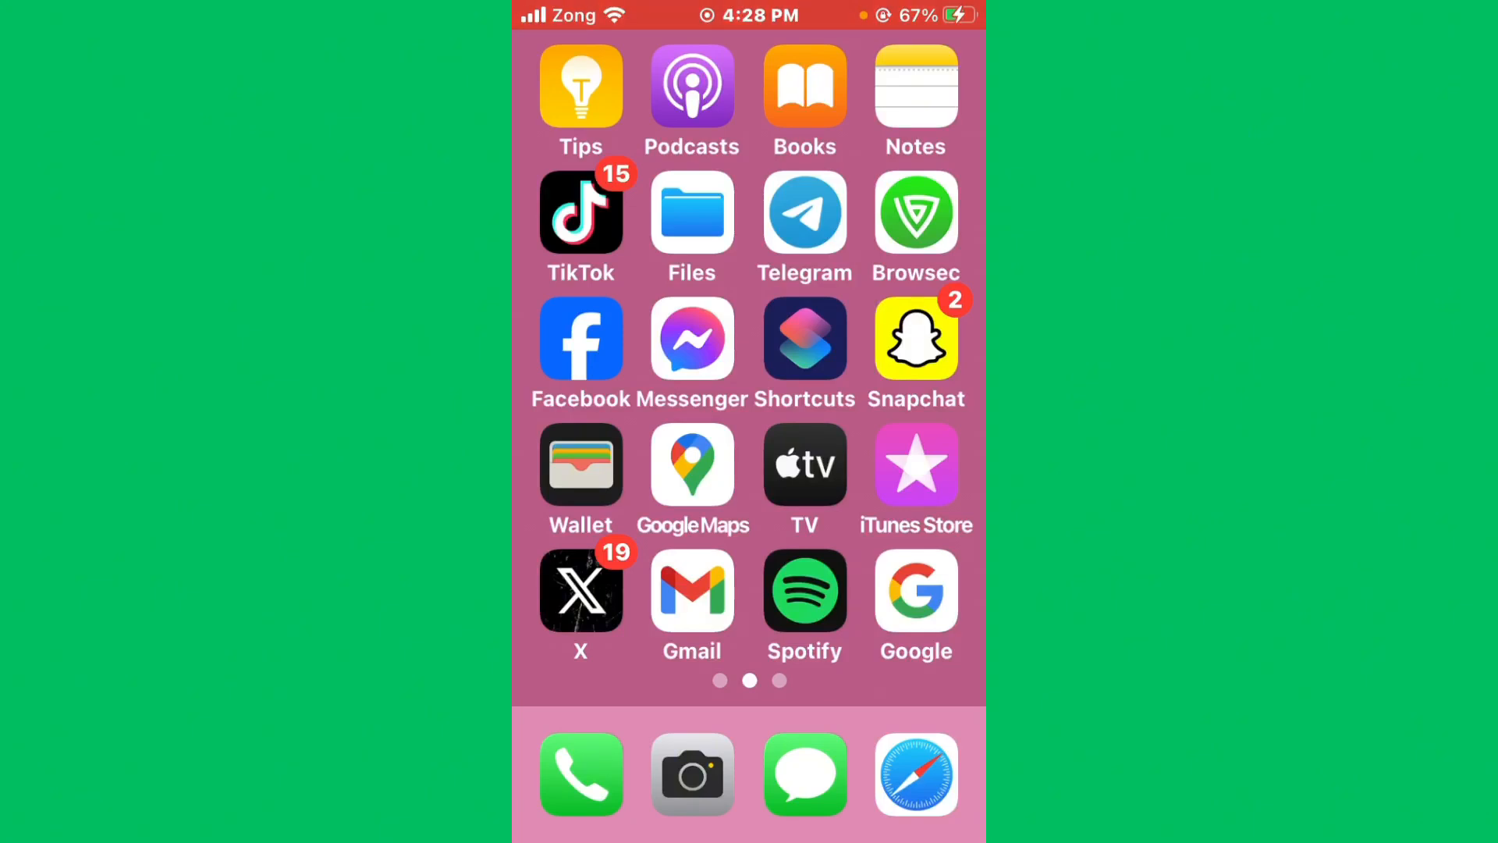